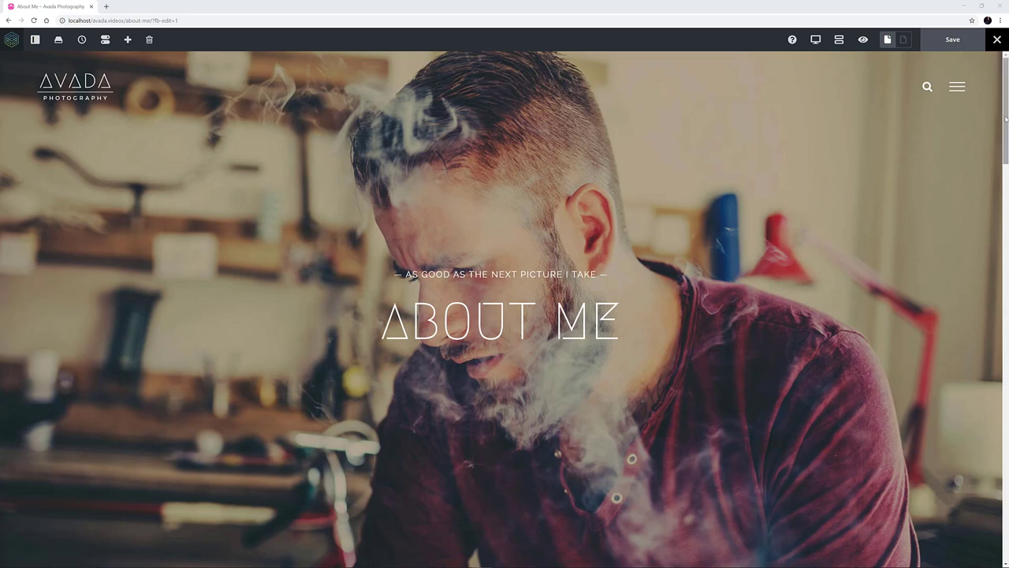
Step: Scroll down to the empty section below the About Me content to add an element
scroll("down", 3)
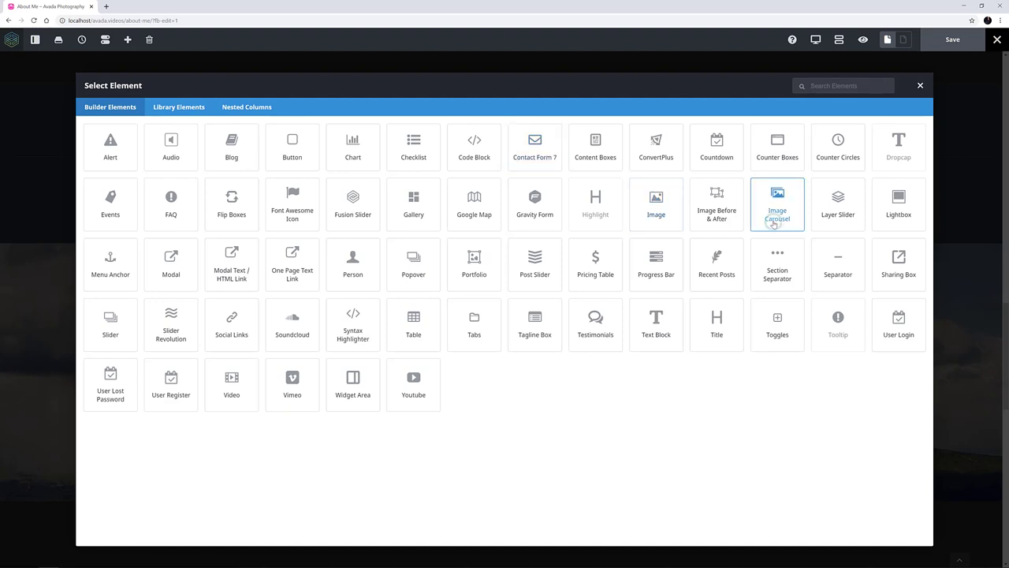
Step: Add an Image Carousel element and show its General settings
left_click(776, 197)
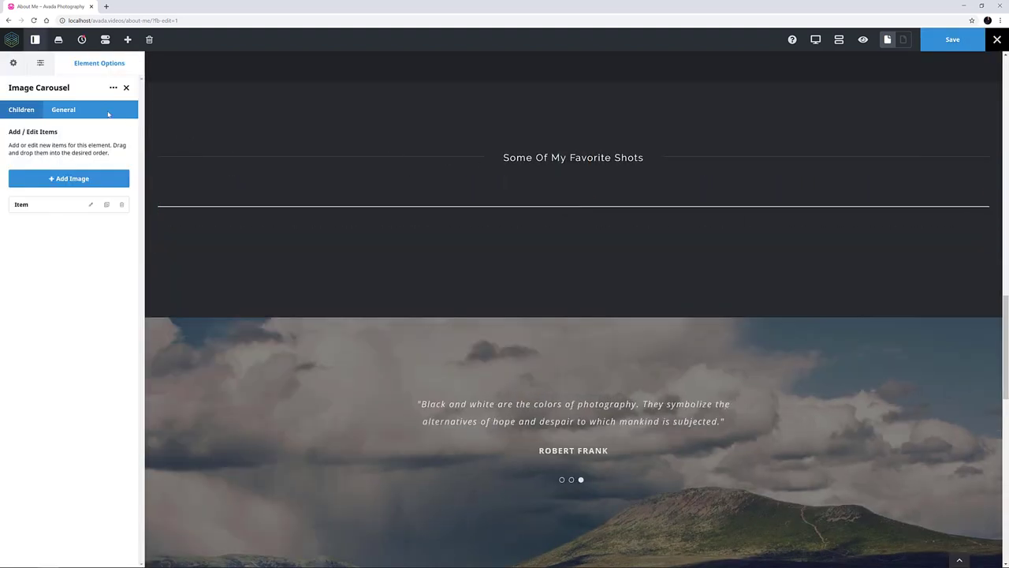
left_click(63, 109)
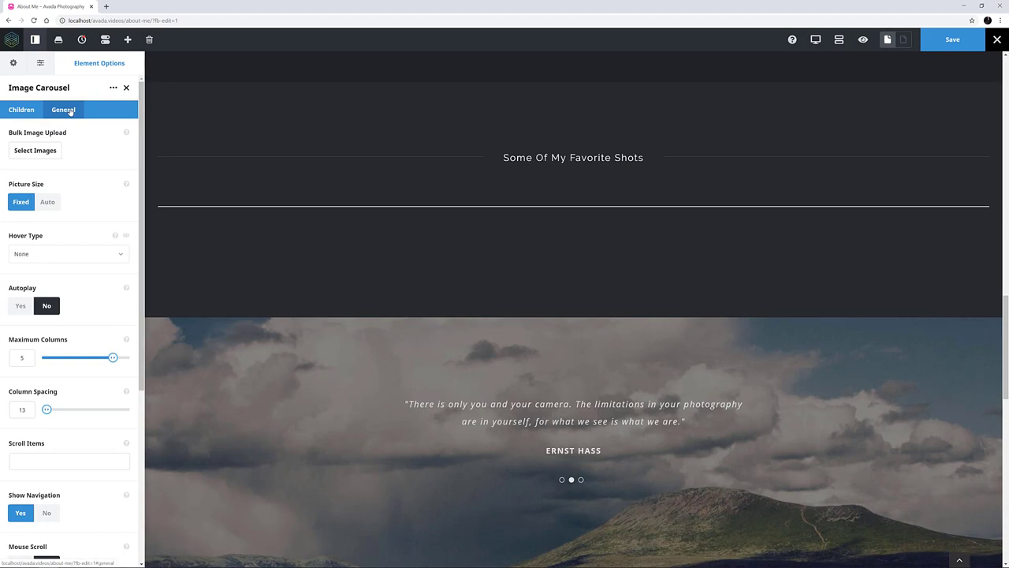
Step: Bulk-select twelve photos from the Media Library and insert them into the carousel
left_click(35, 151)
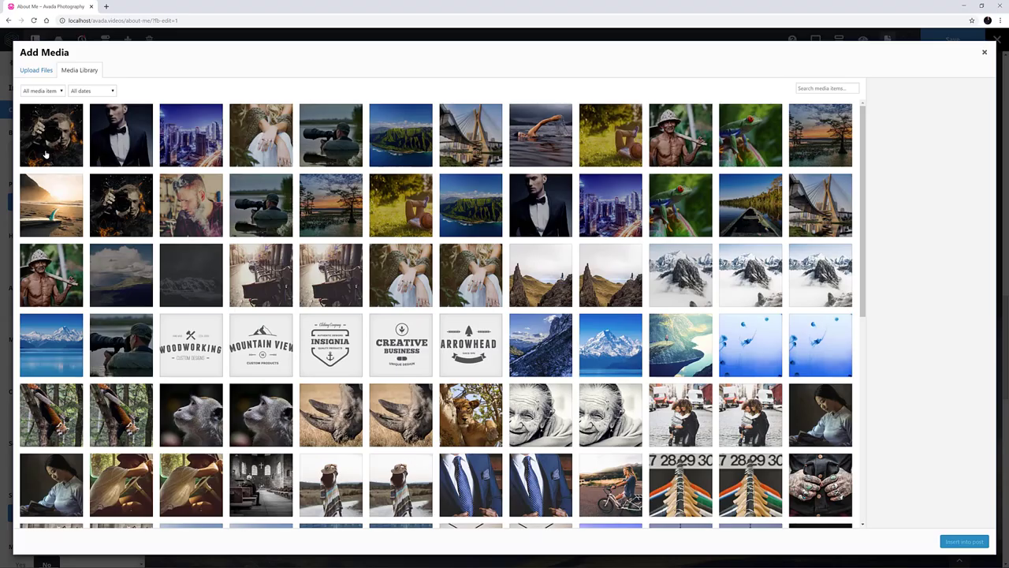
left_click(51, 134)
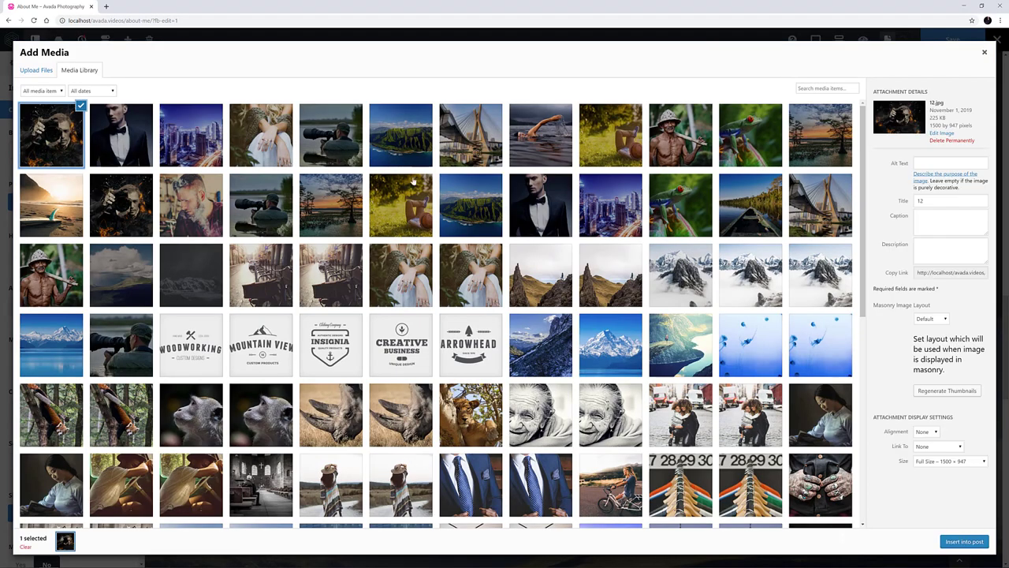
left_click(820, 135)
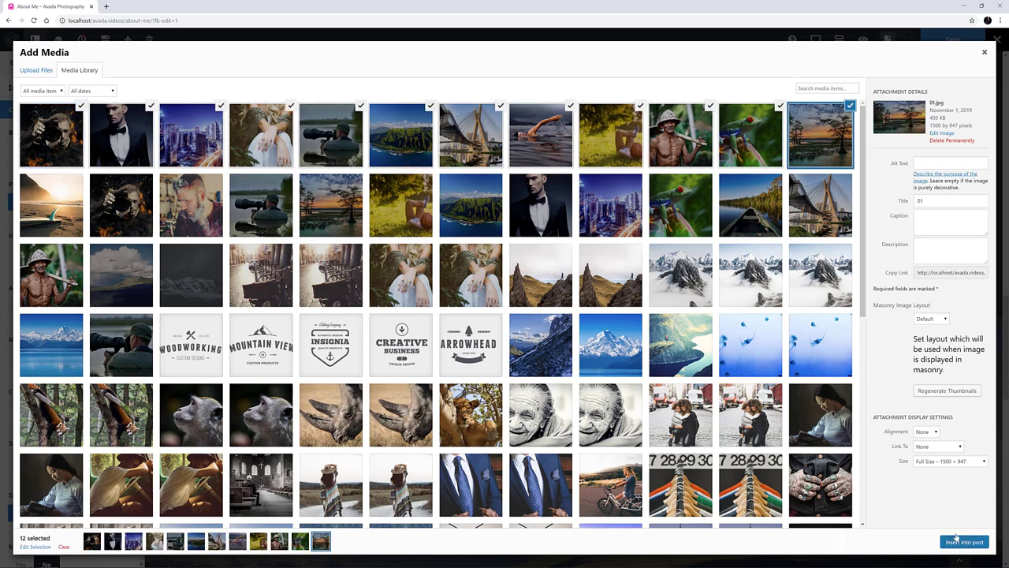
left_click(964, 541)
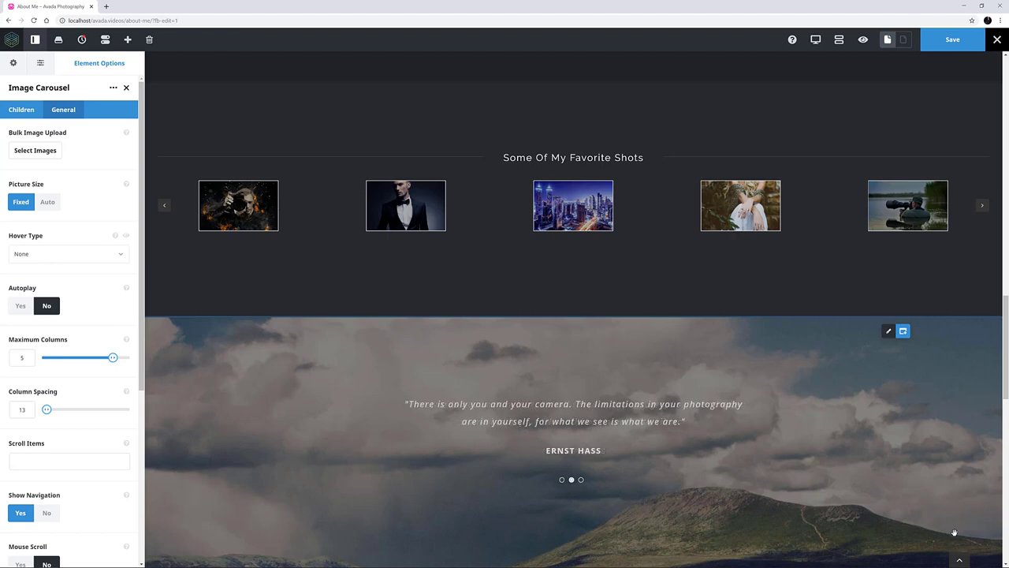
mouse_move(928, 517)
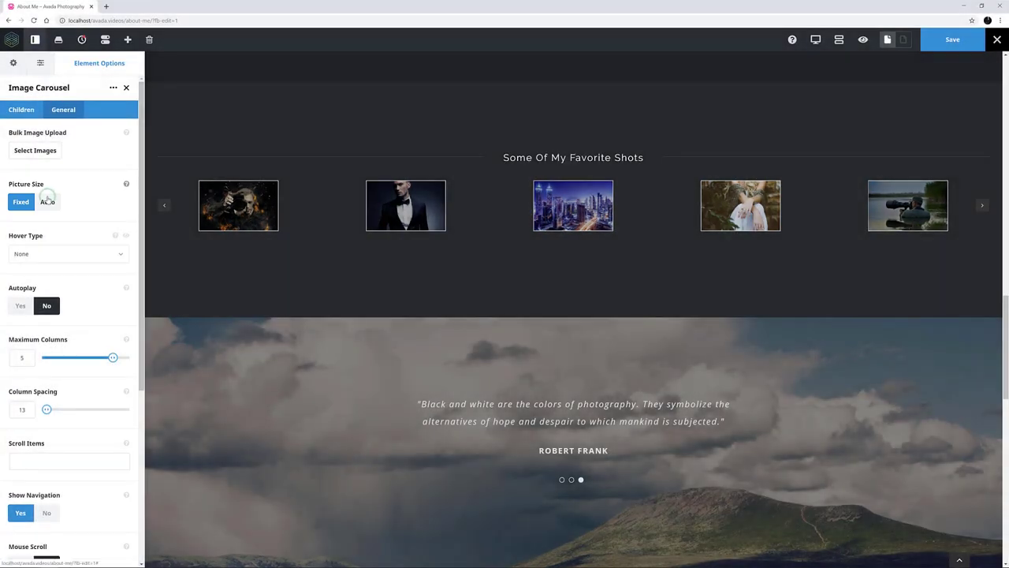
Step: Set Picture Size to Auto, 4 columns, spacing 30, and 2 scroll items
left_click(46, 202)
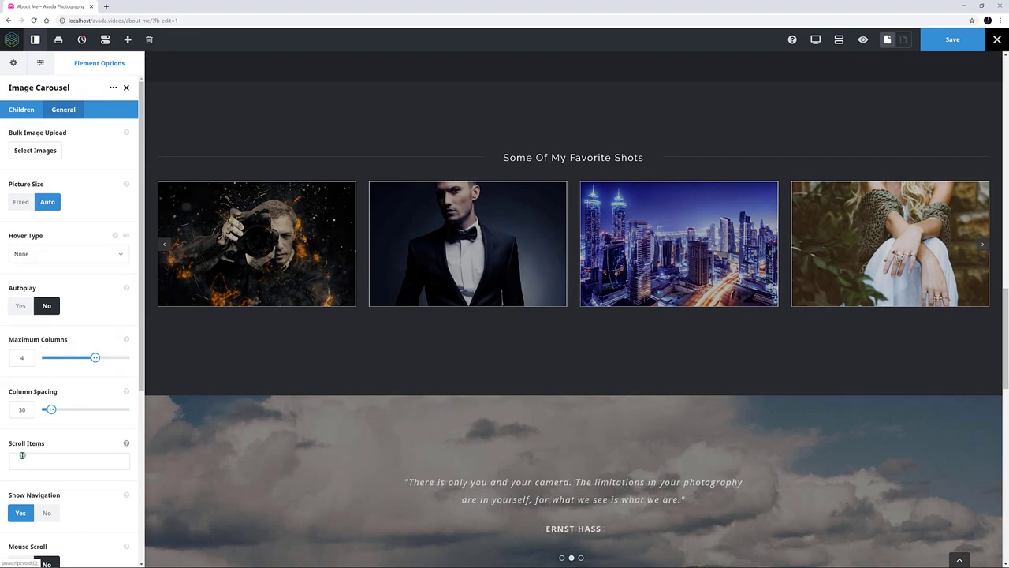
type("2")
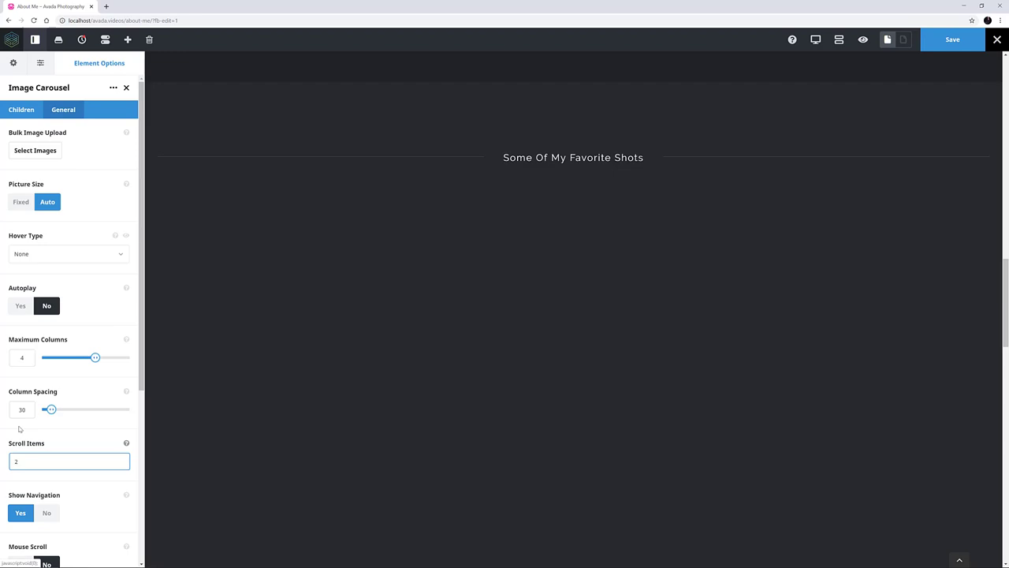
Step: Turn carousel borders off, enable image lightbox, and open the 01.jpg item
scroll("down", 3)
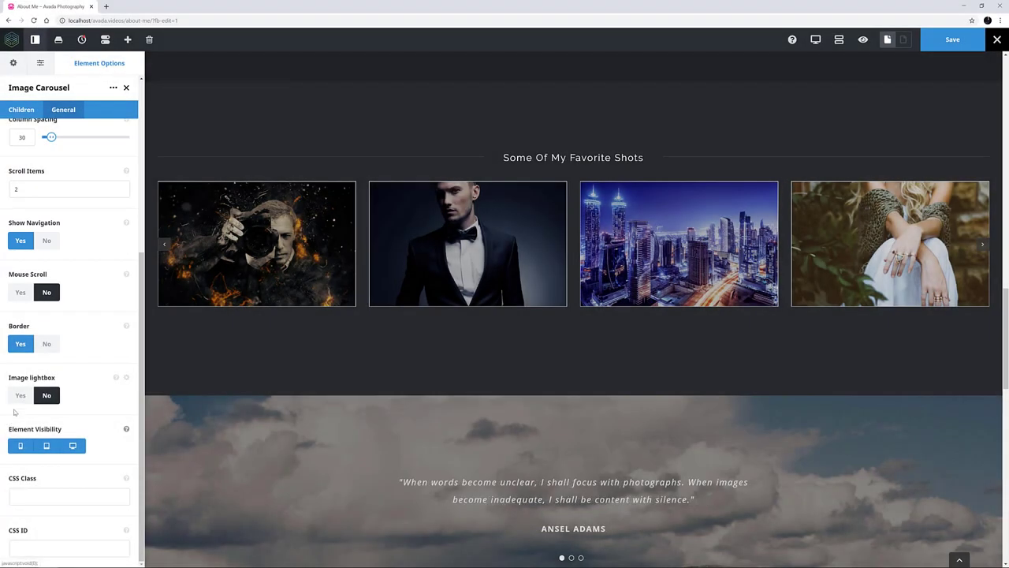
left_click(46, 343)
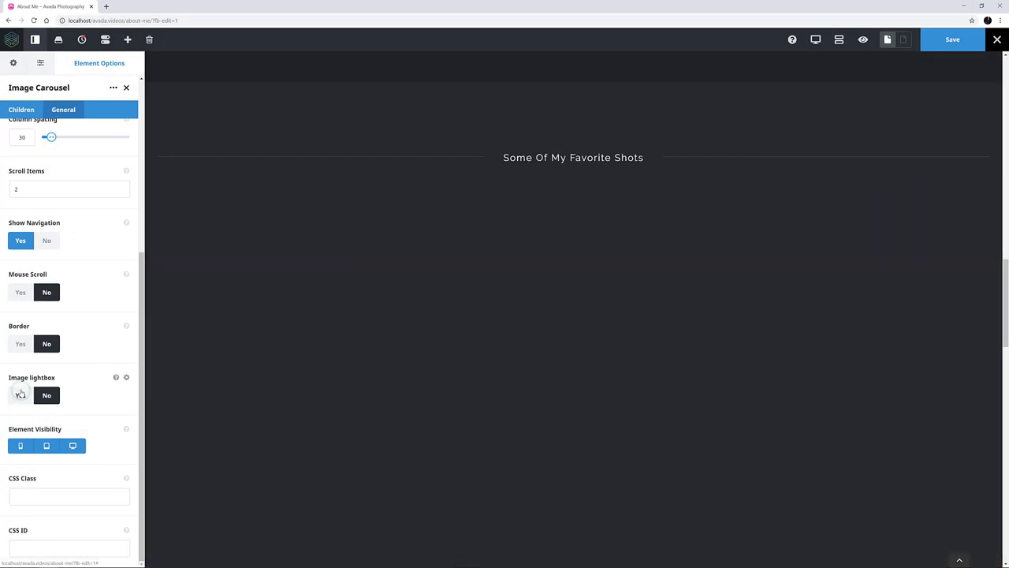
left_click(21, 395)
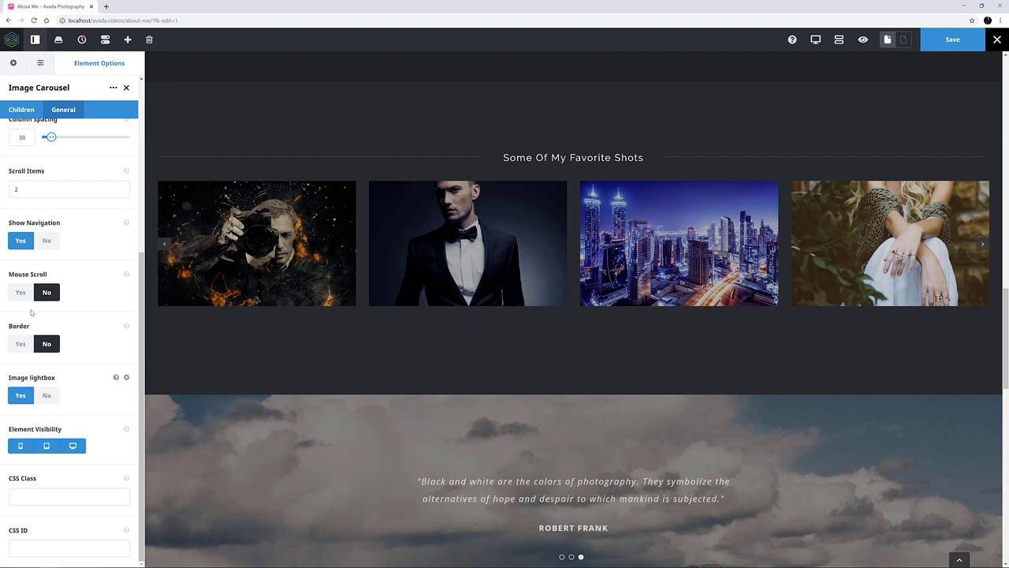
left_click(21, 110)
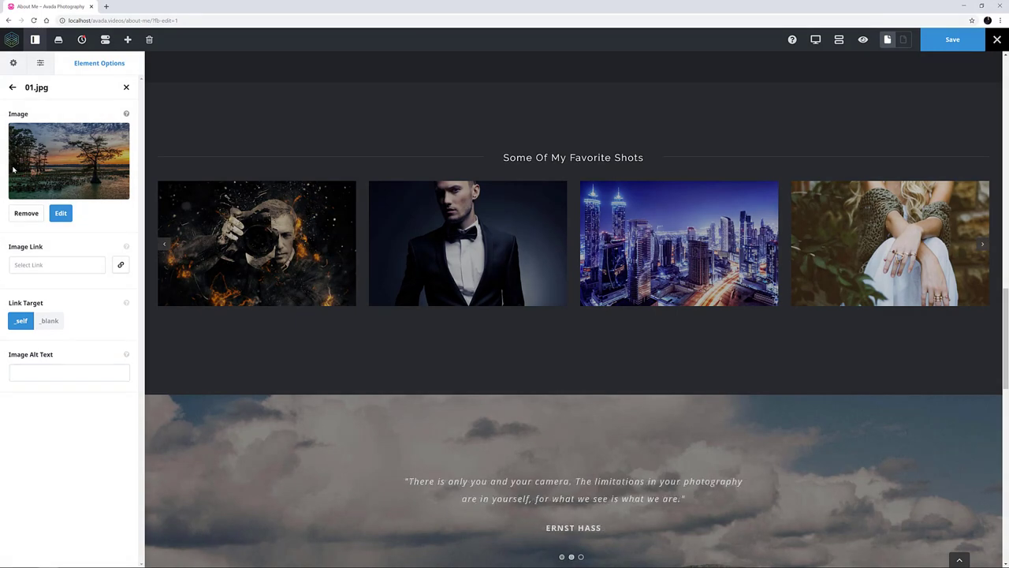
Step: Edit the 01.jpg carousel item and pick photo 13.jpg in the Media Library
left_click(12, 87)
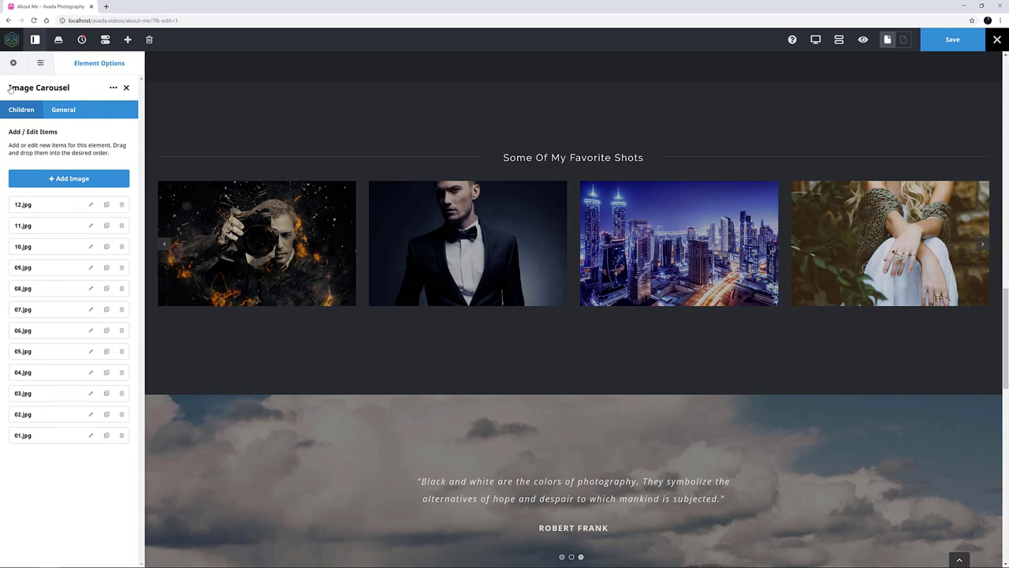
left_click(105, 434)
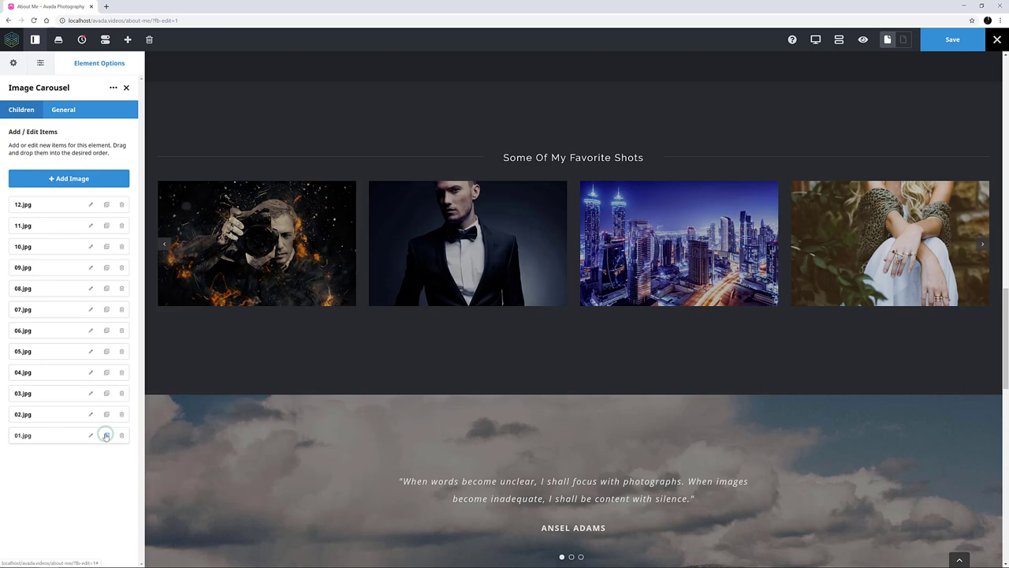
left_click(90, 435)
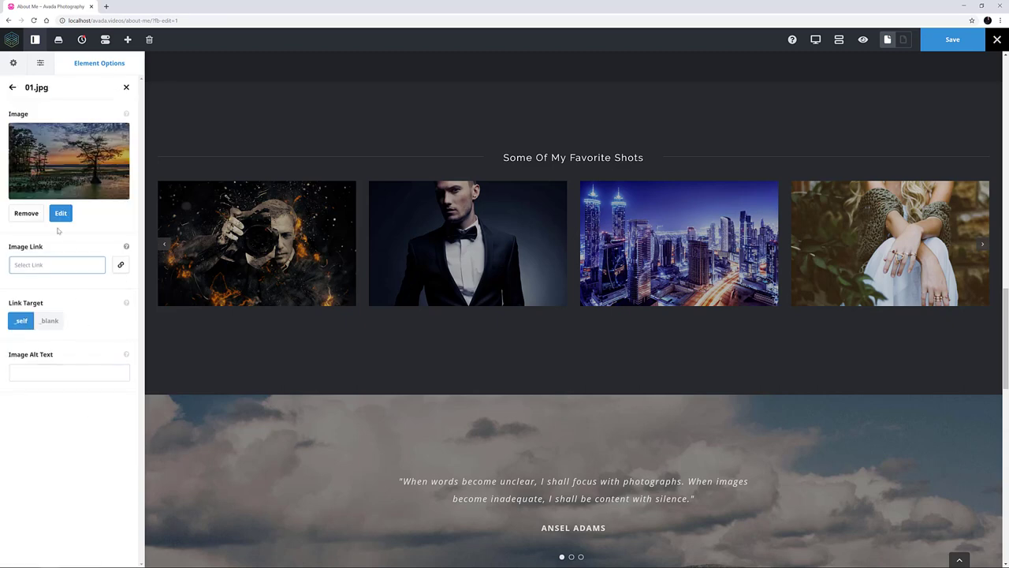
left_click(60, 213)
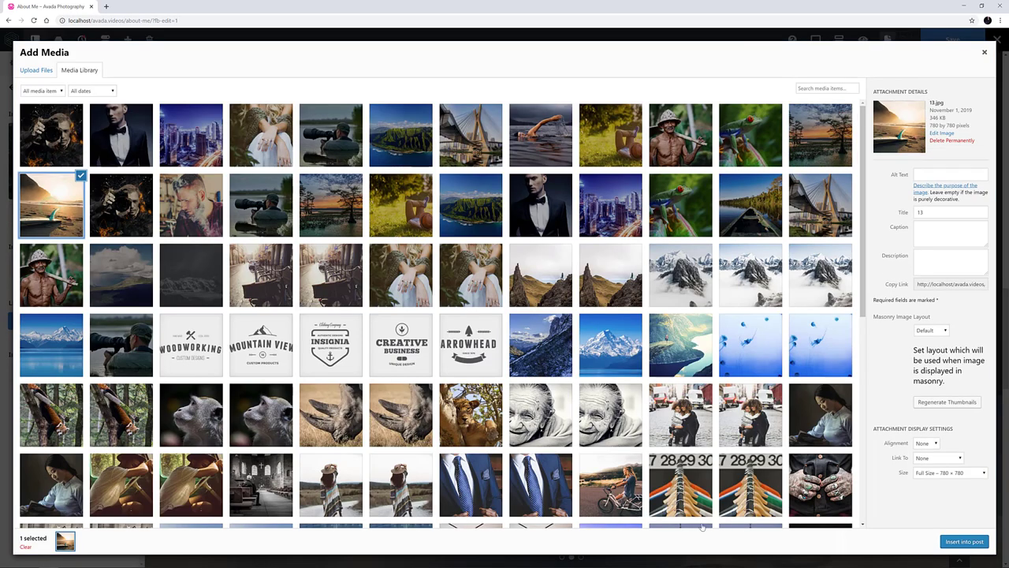
Step: Insert the chosen image, save, and view the About Me page on the front end
left_click(965, 541)
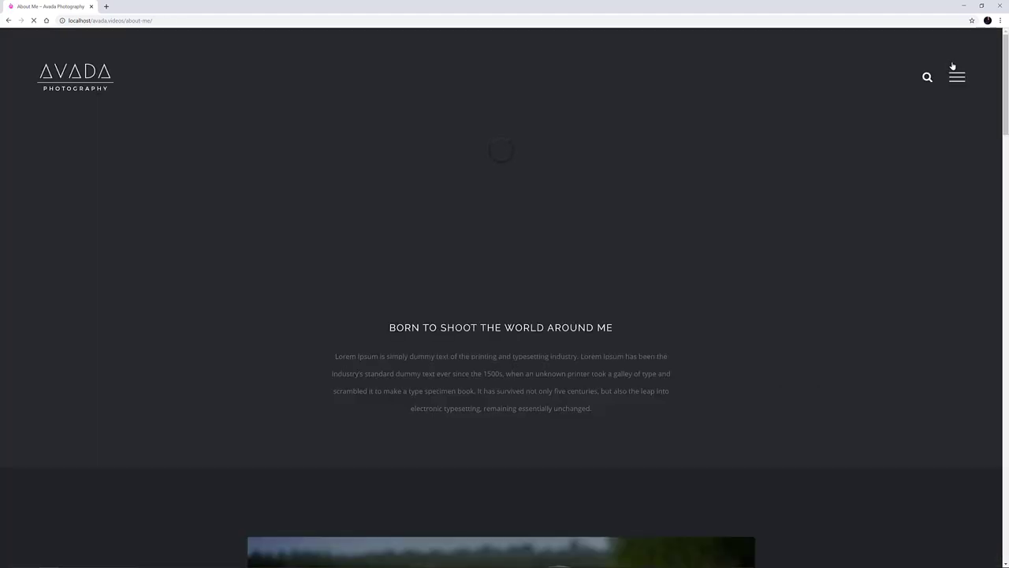
scroll("down", 3)
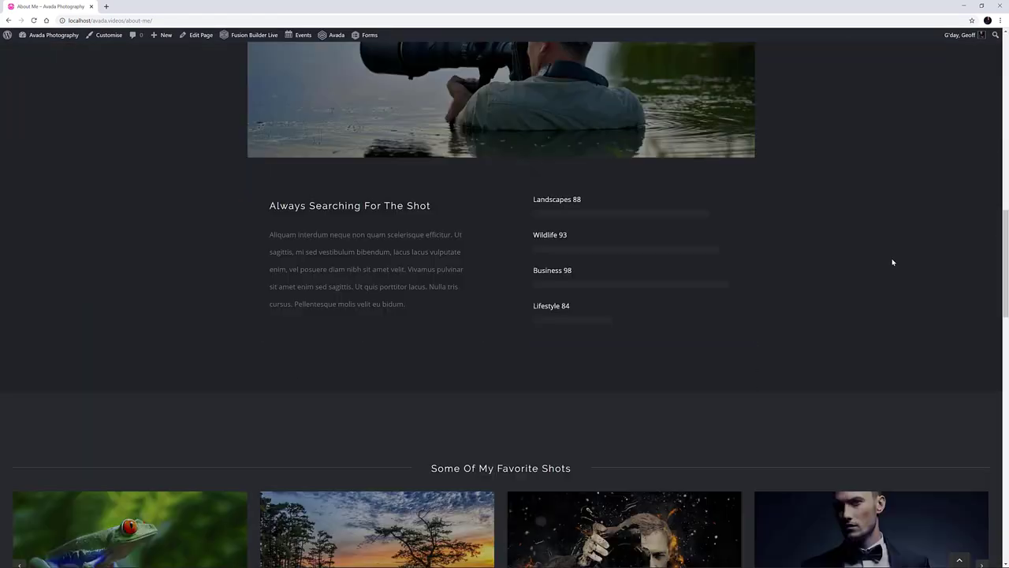
scroll("down", 3)
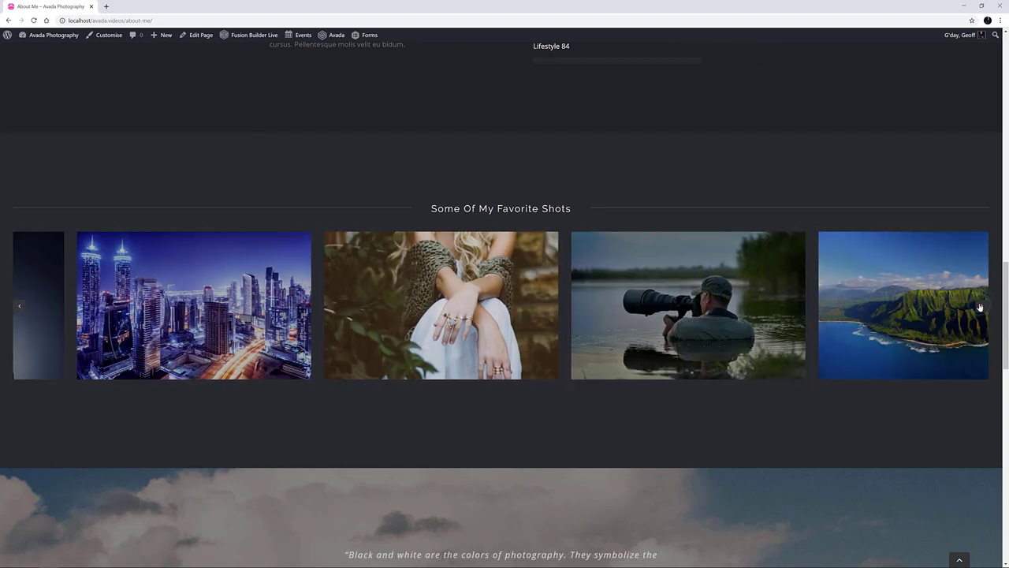
left_click(441, 305)
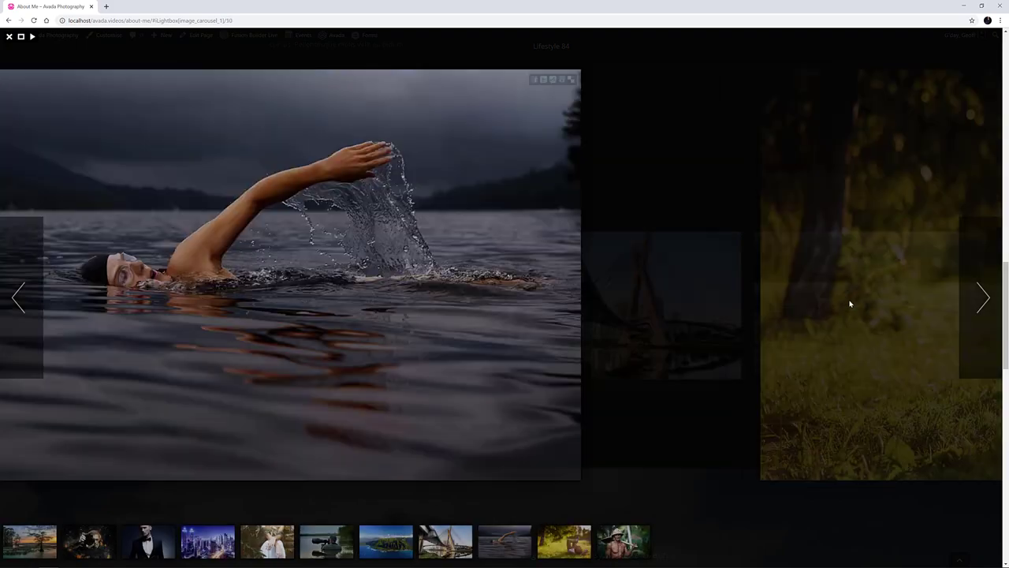
left_click(984, 297)
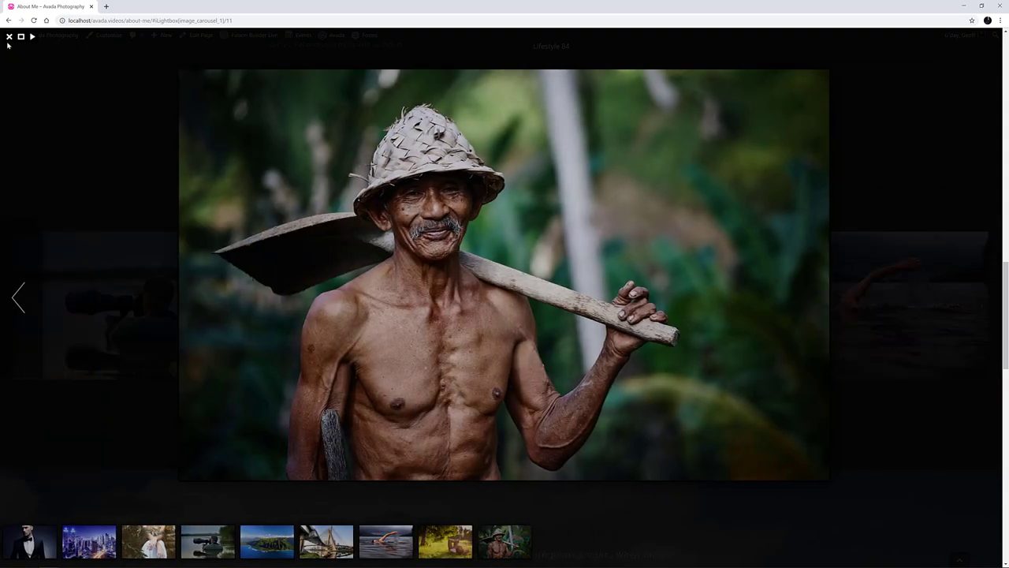
left_click(9, 37)
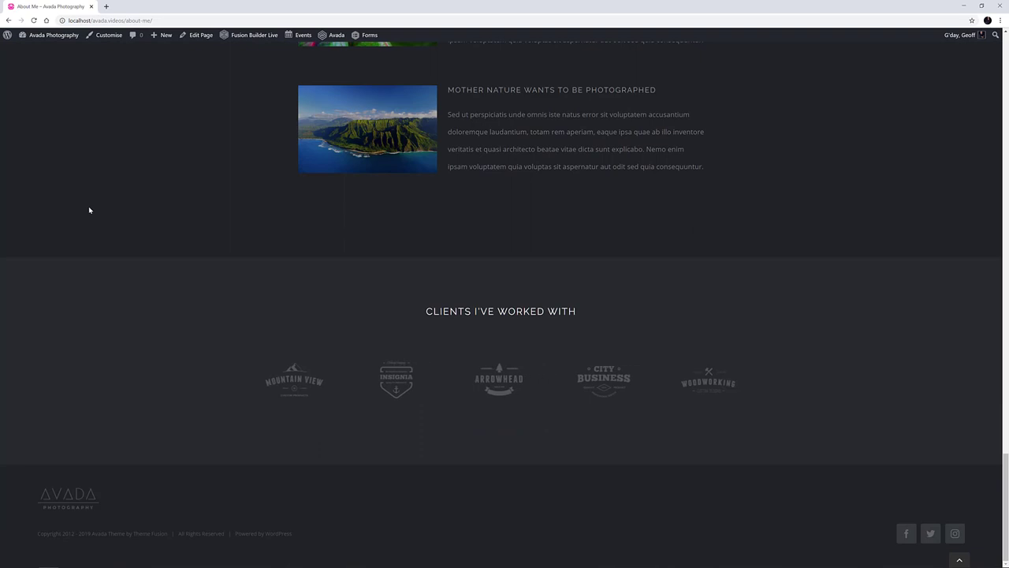